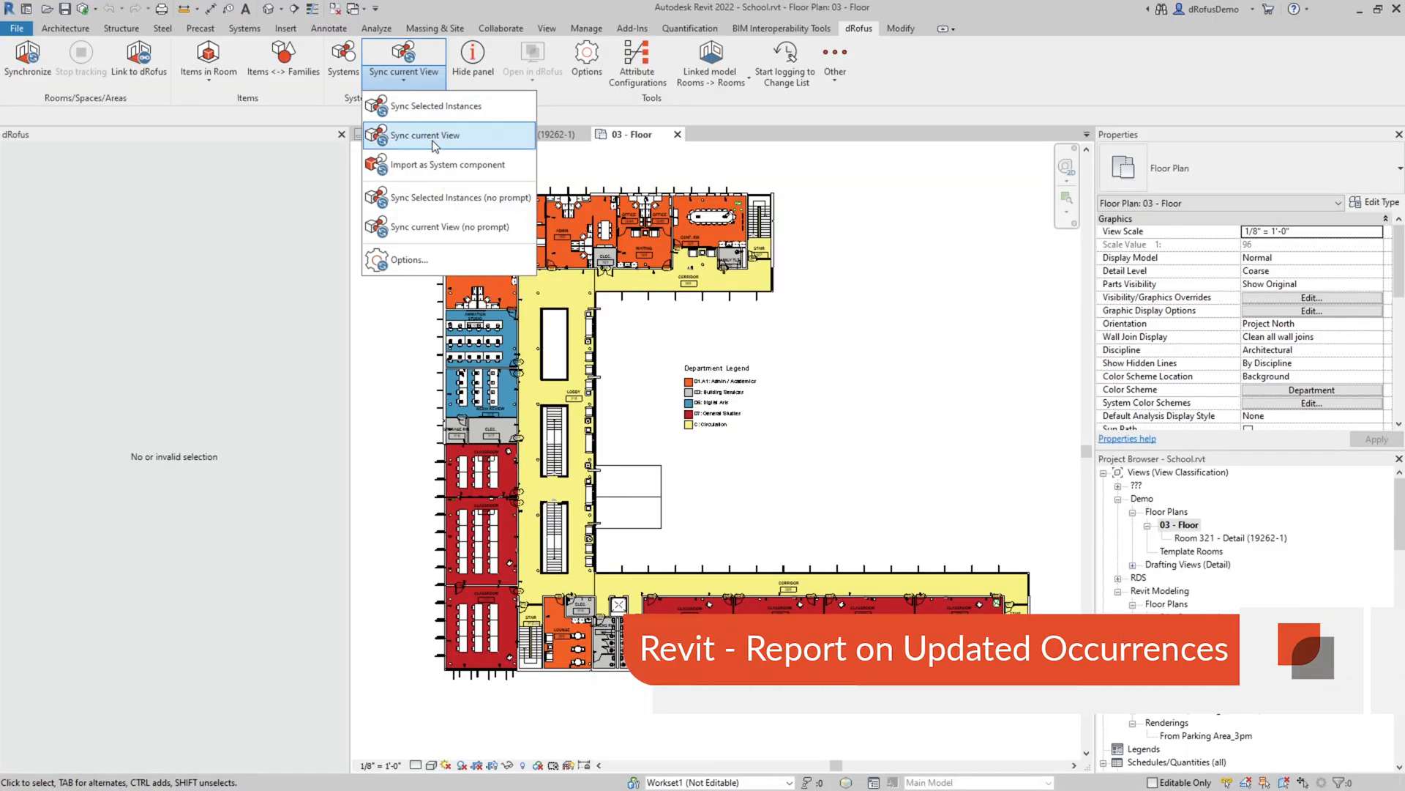
# - Sync the level 03 plan's occurrences with dRofus, creating 49 occurrences, and review the log
pyautogui.click(426, 136)
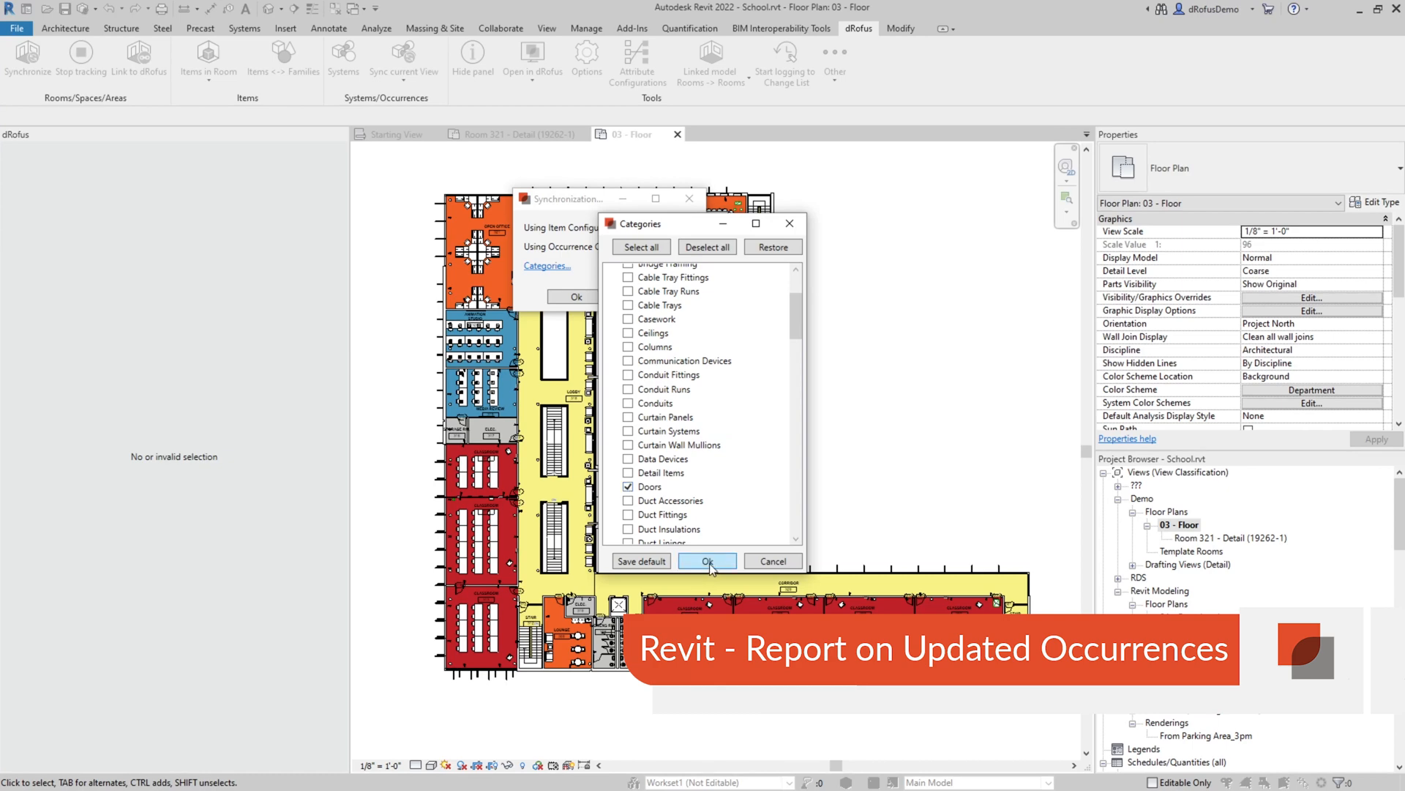
pyautogui.click(706, 560)
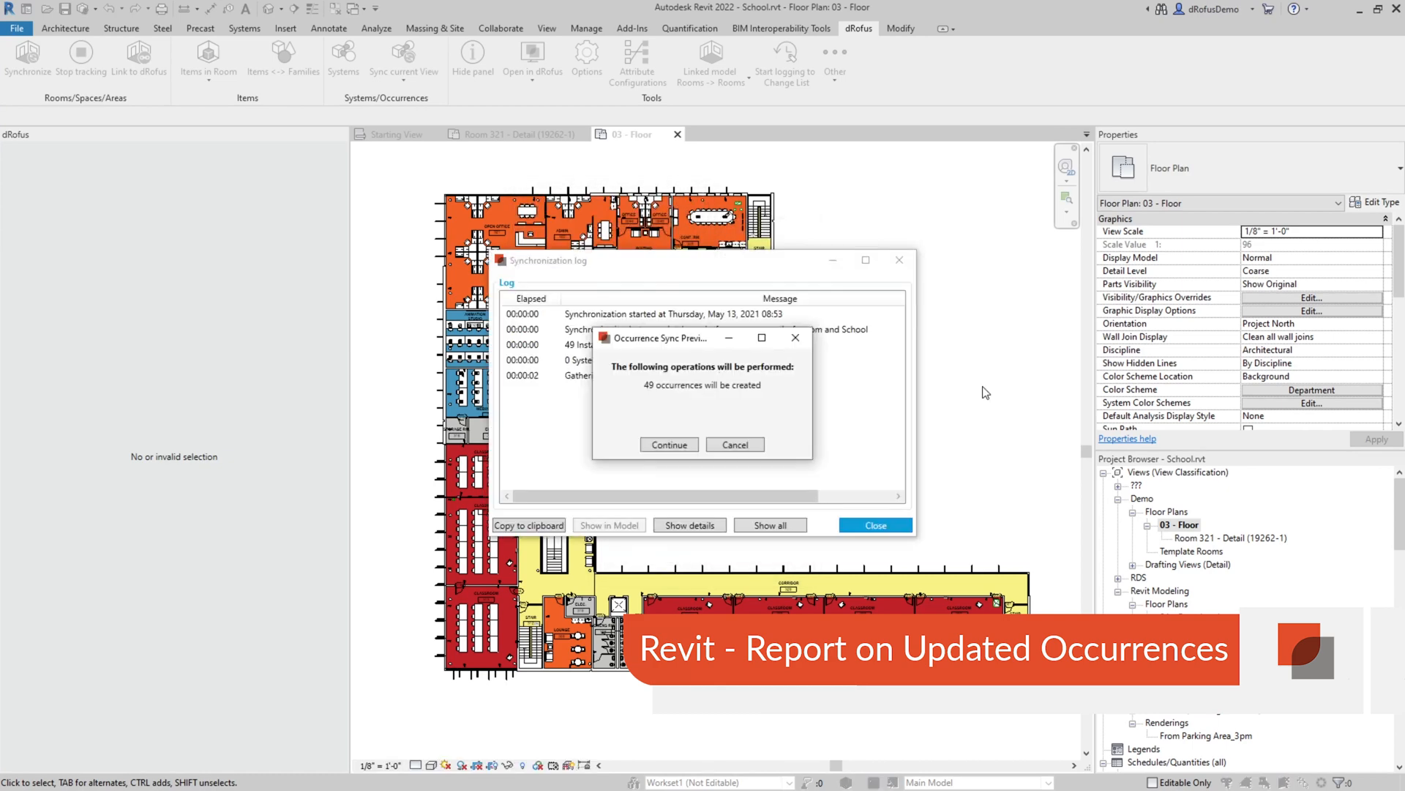
pyautogui.moveTo(651, 396)
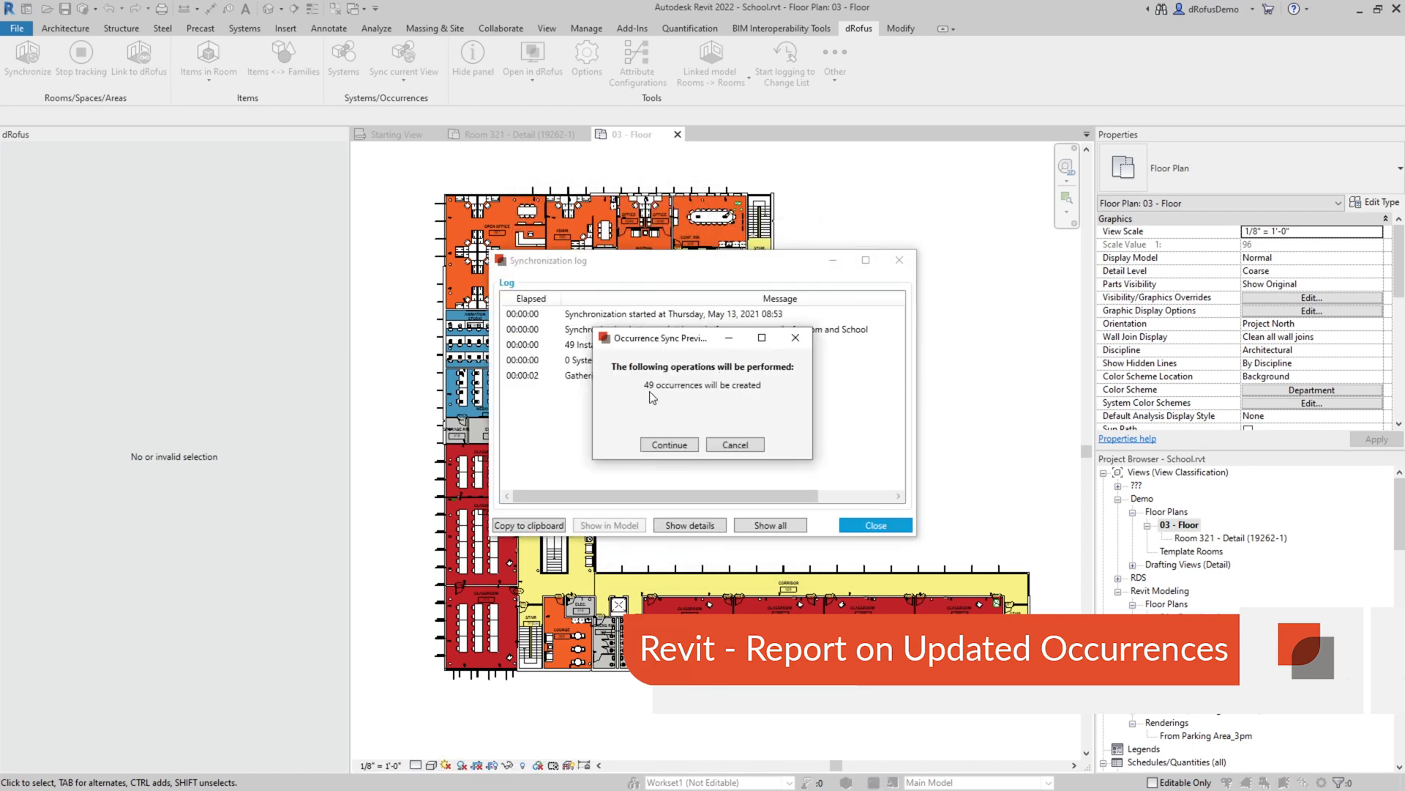
pyautogui.click(667, 444)
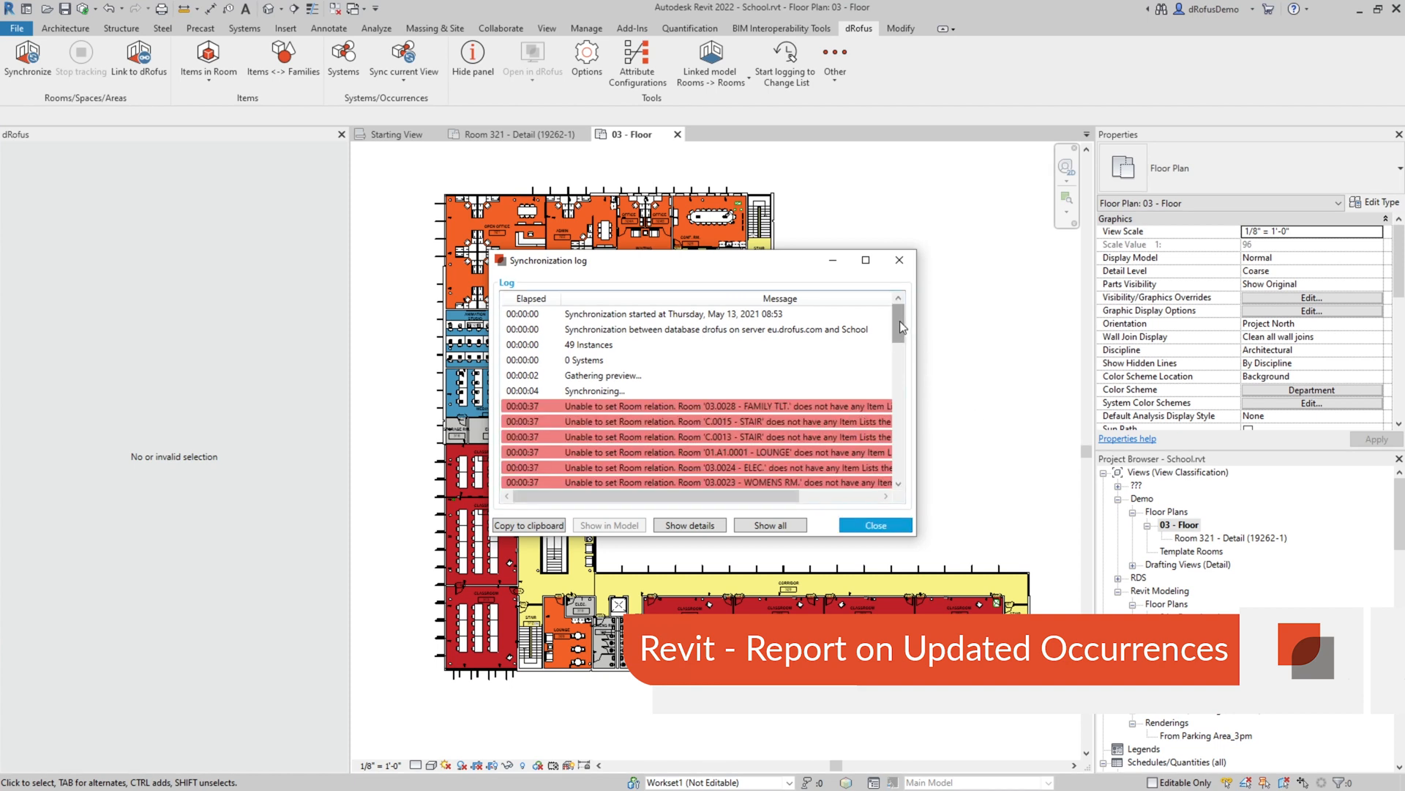
pyautogui.scroll(-3)
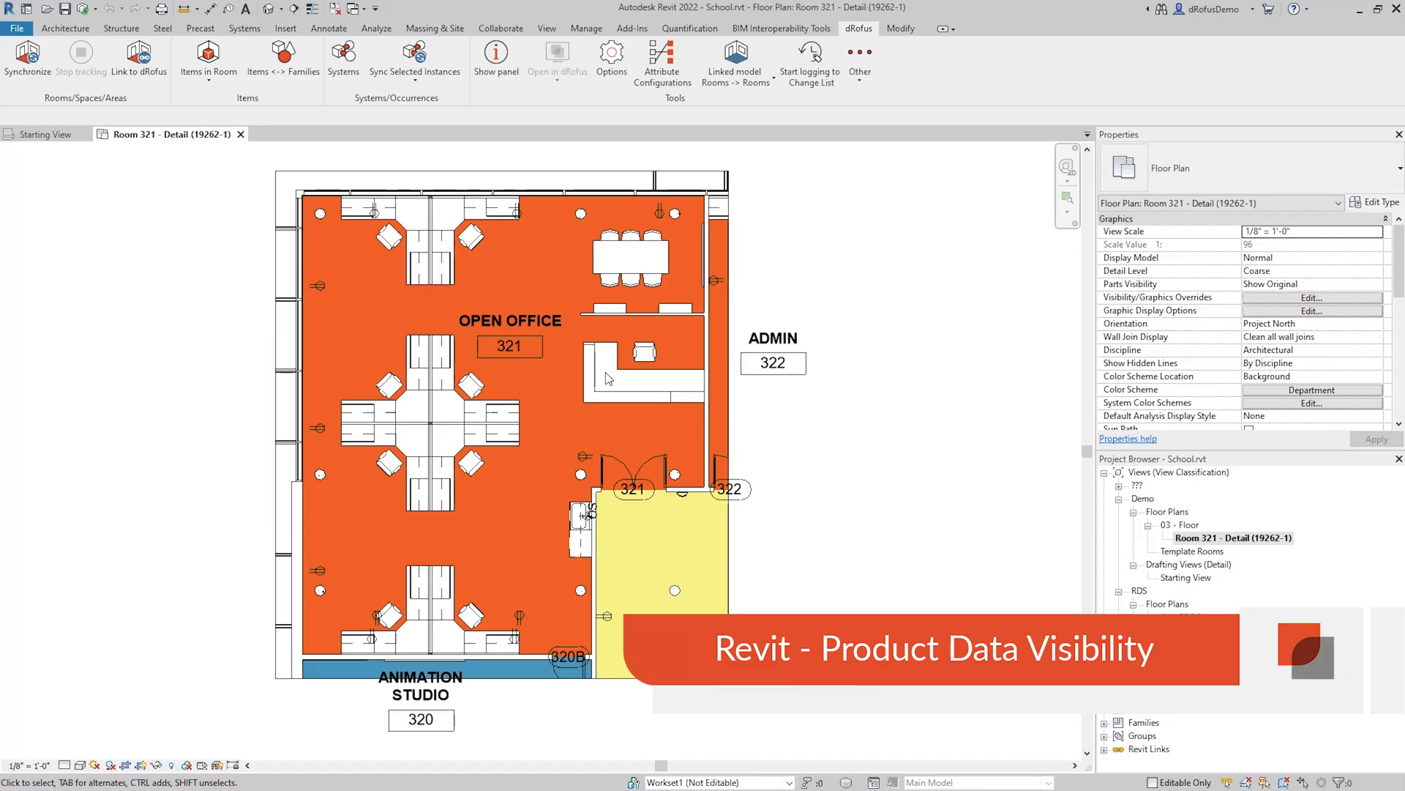
# - Edit the Furniture instance attribute configuration and scroll to the product manufacturer attributes
pyautogui.click(662, 64)
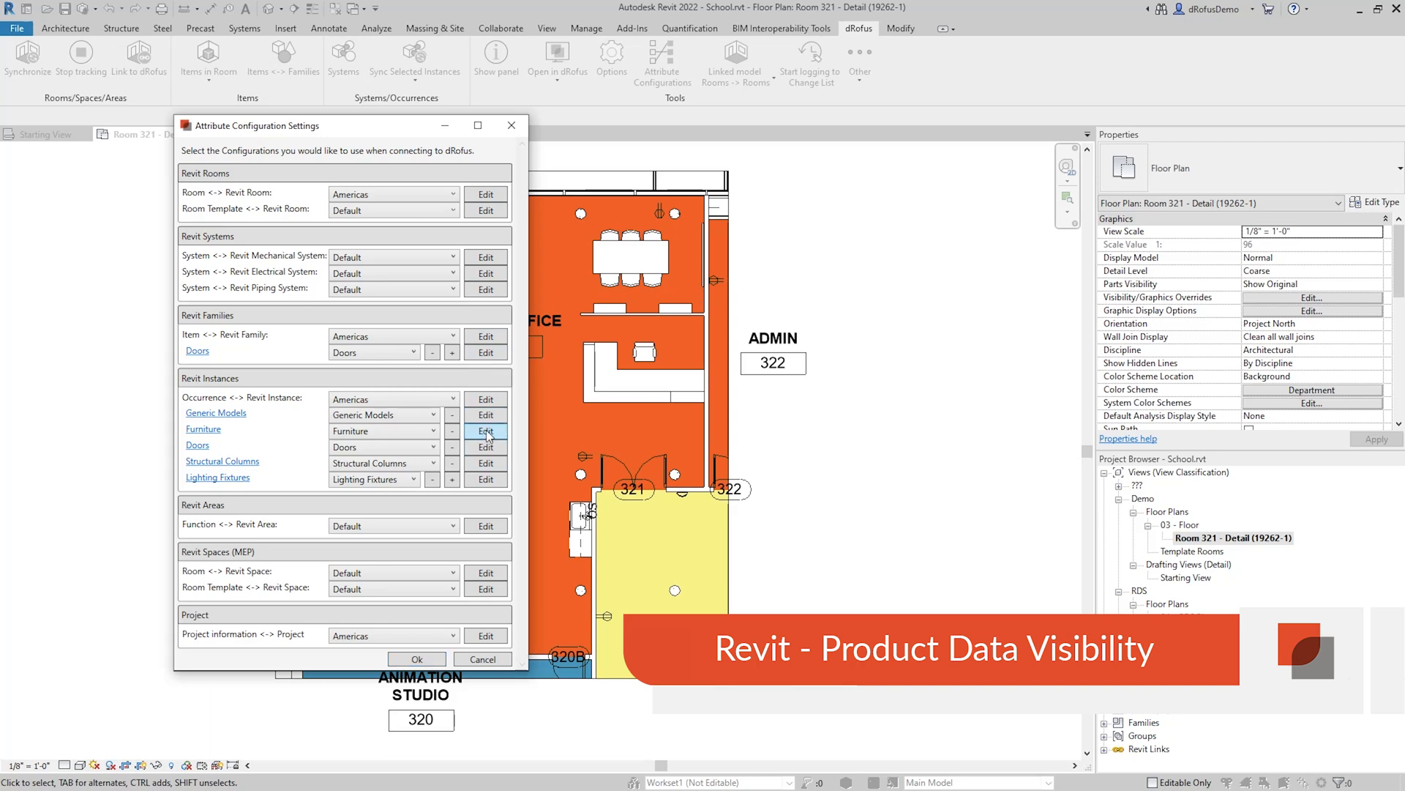
pyautogui.click(486, 431)
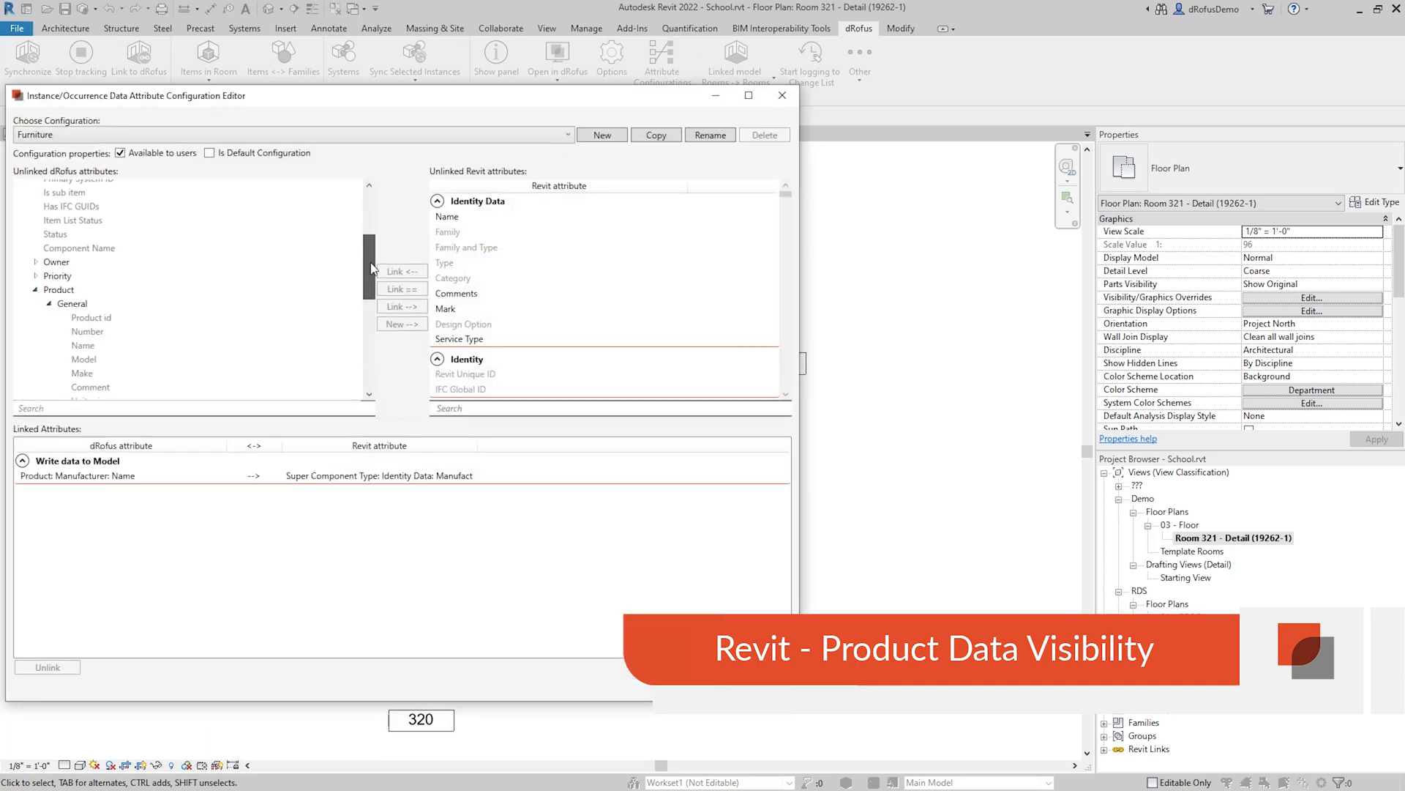
pyautogui.scroll(-3)
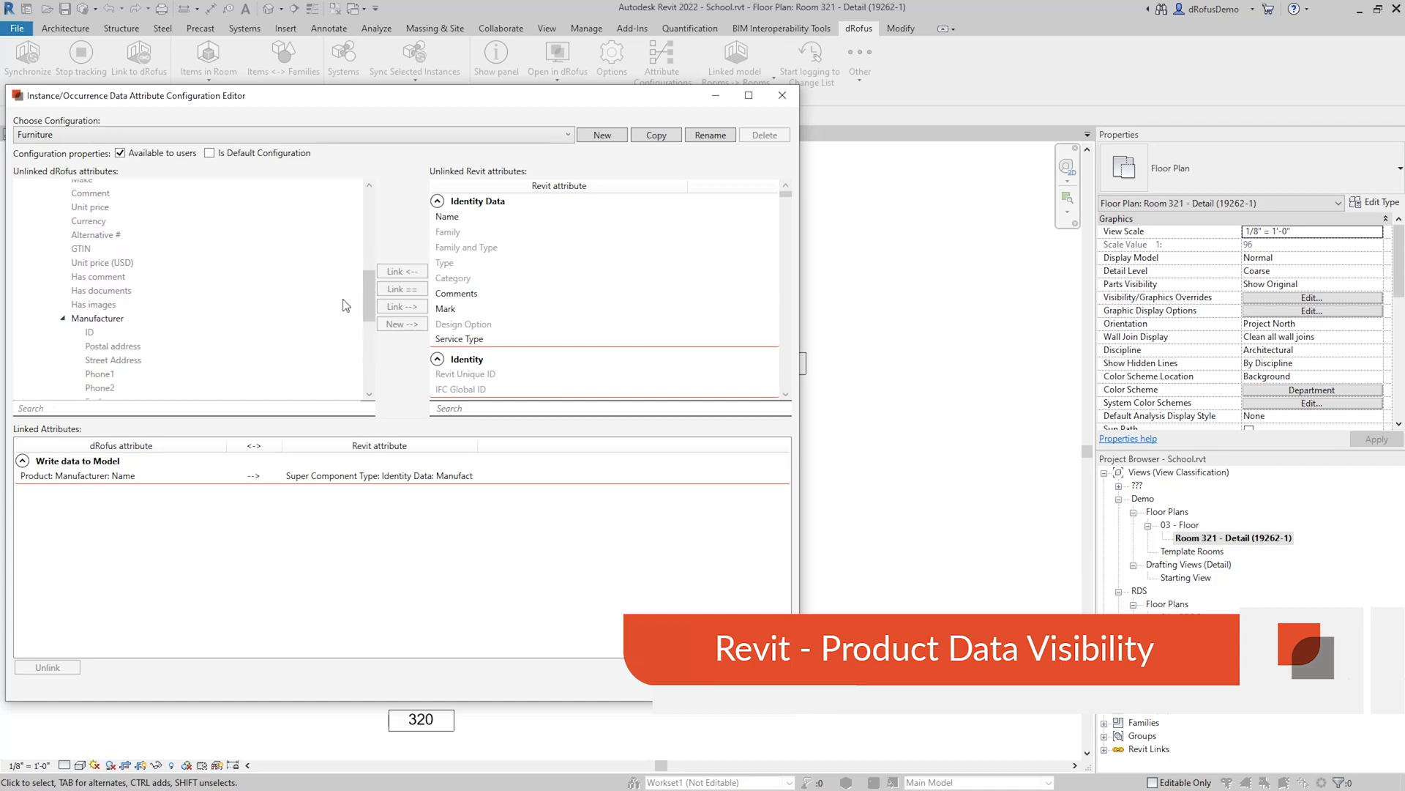